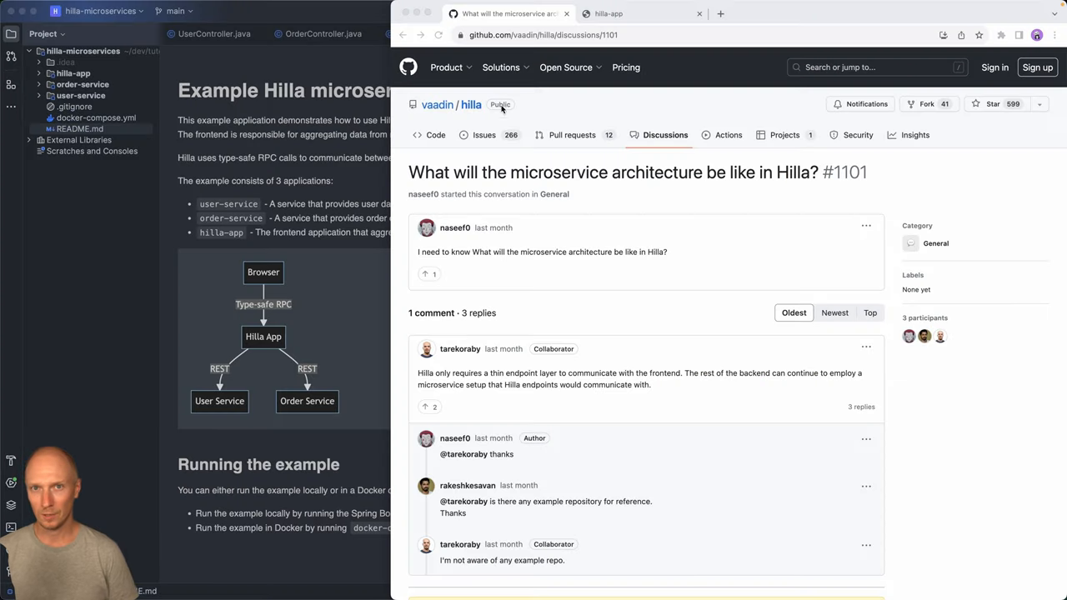
Step: In the hilla-app Chrome tab, select Jane Smith to show her Keyboard and Monitor orders
left_click(638, 13)
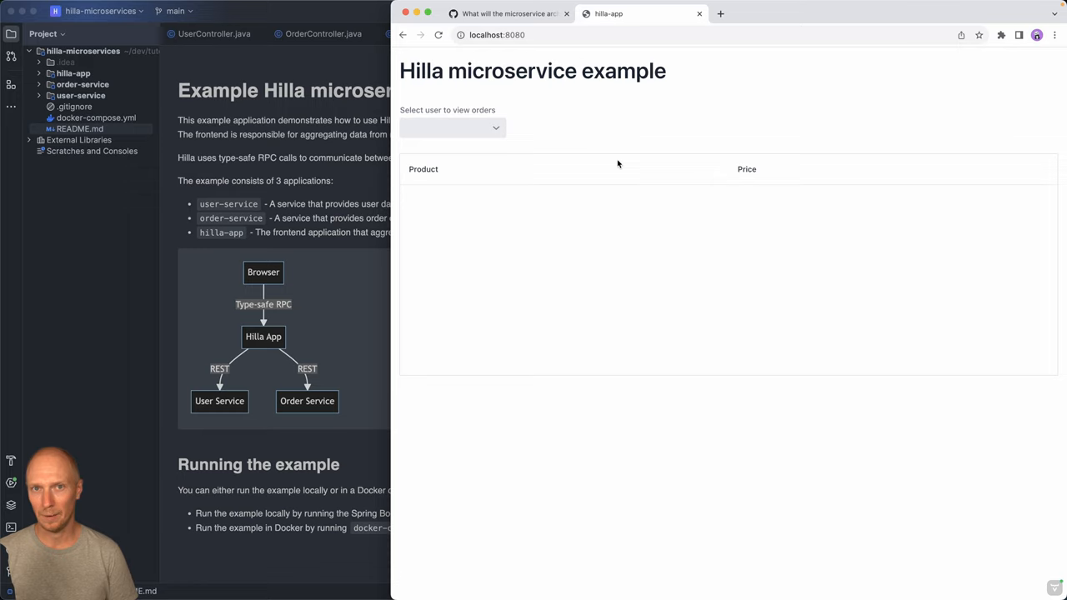
mouse_move(487, 172)
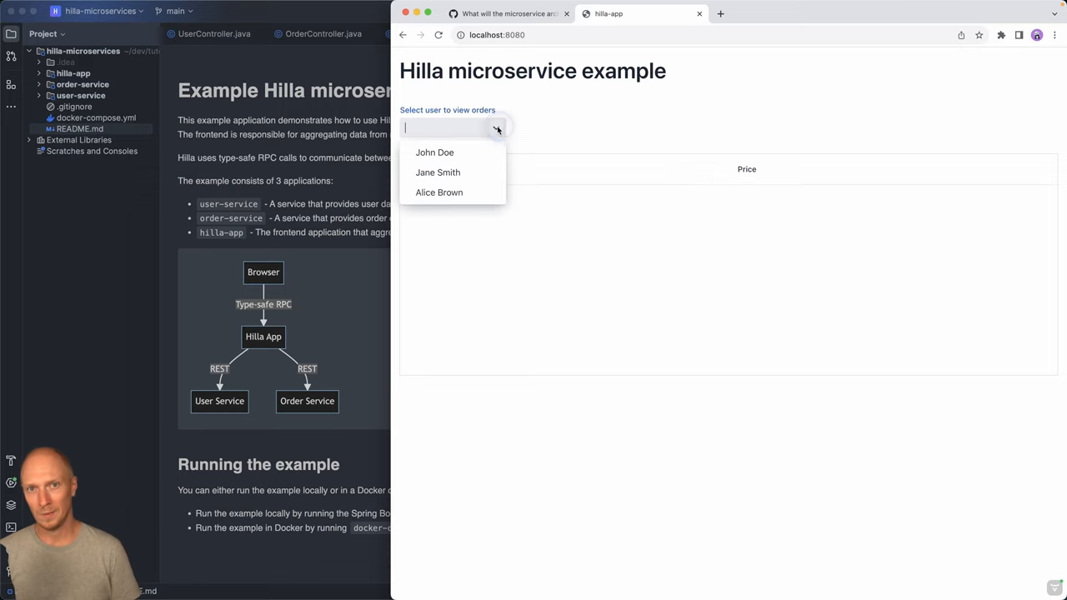
left_click(437, 173)
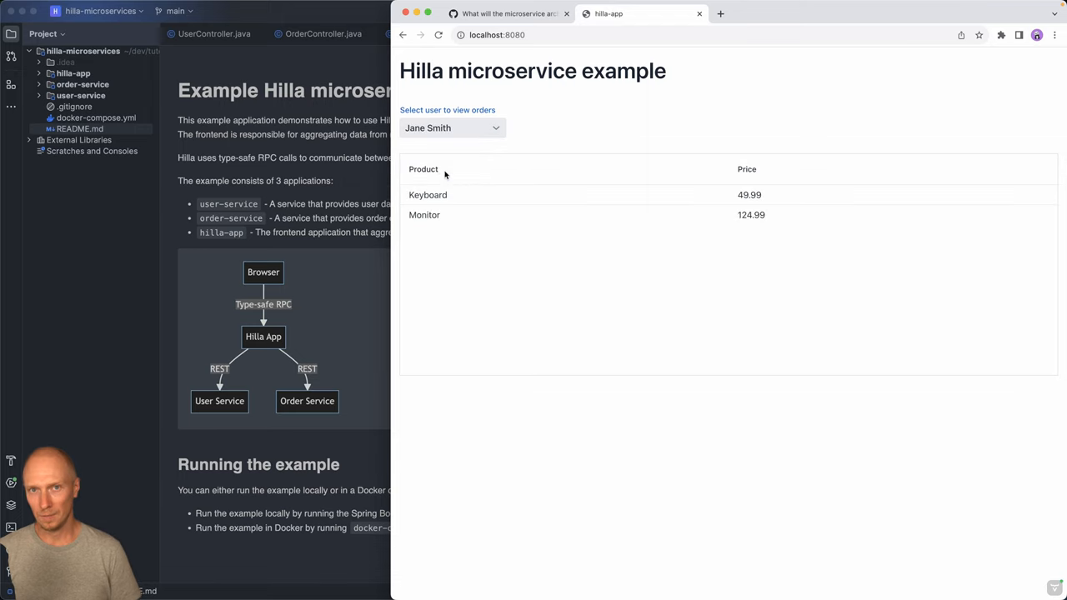
mouse_move(454, 280)
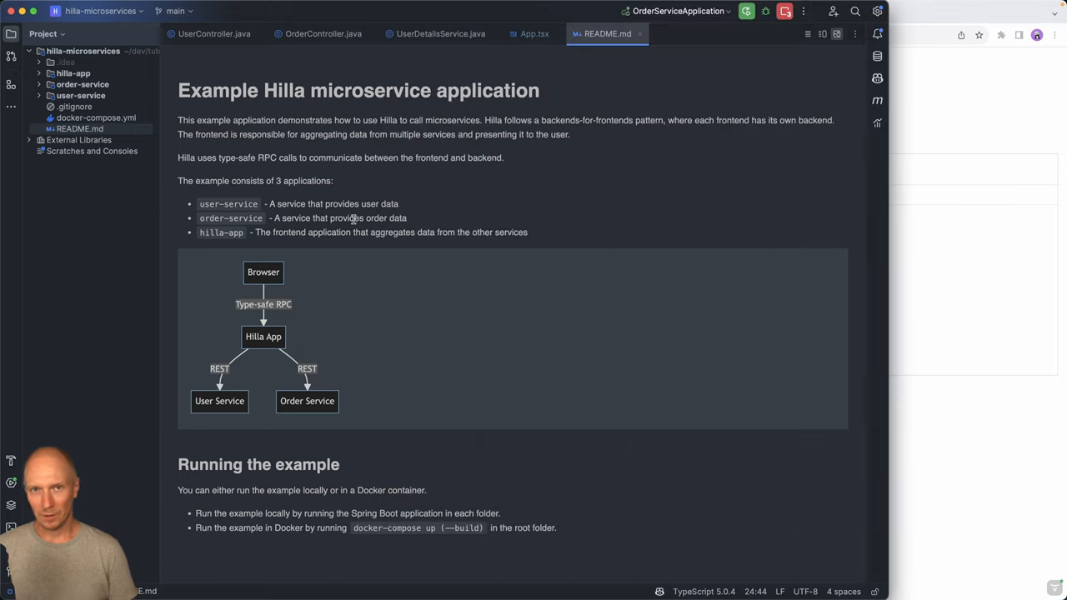
mouse_move(209, 229)
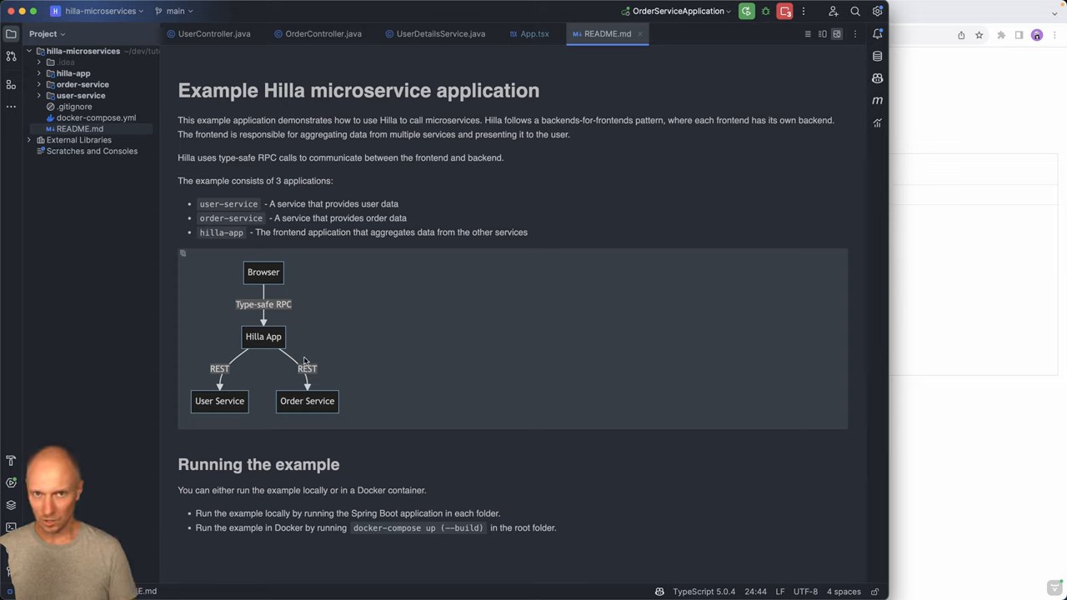
mouse_move(278, 356)
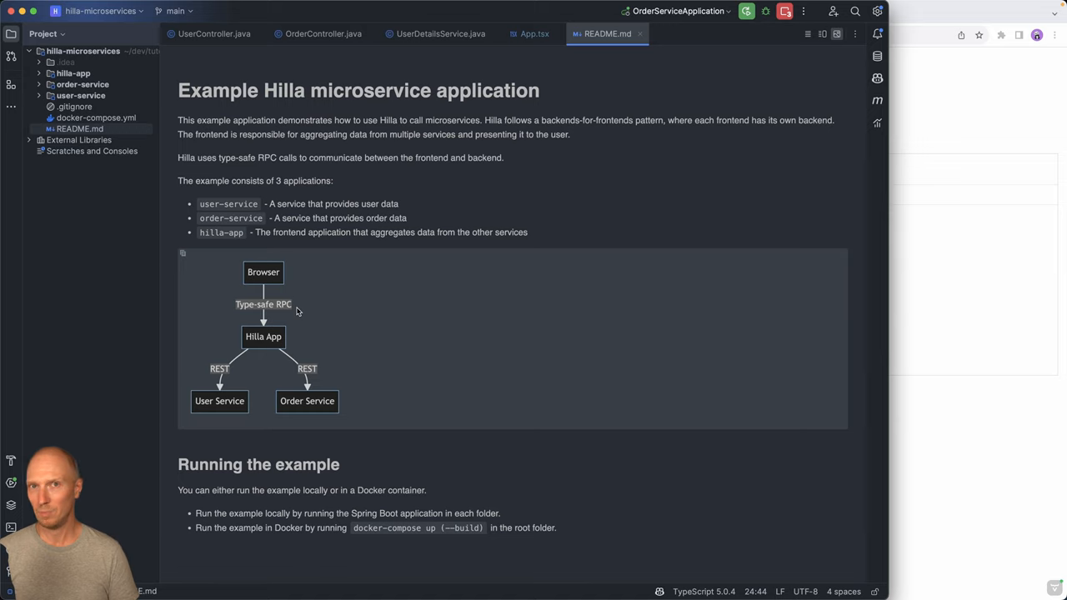
mouse_move(265, 350)
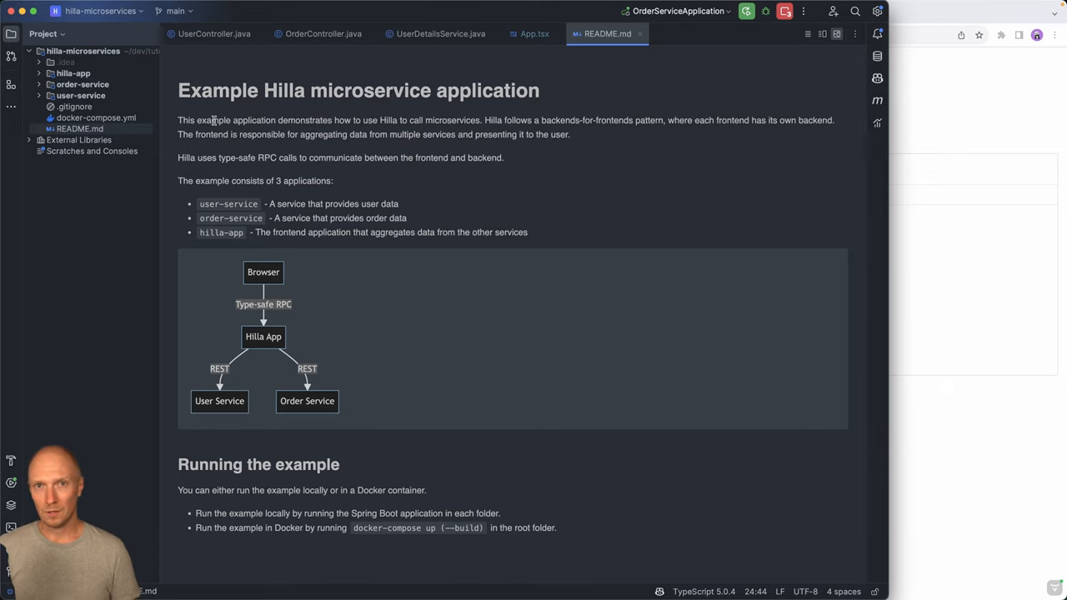
mouse_move(213, 33)
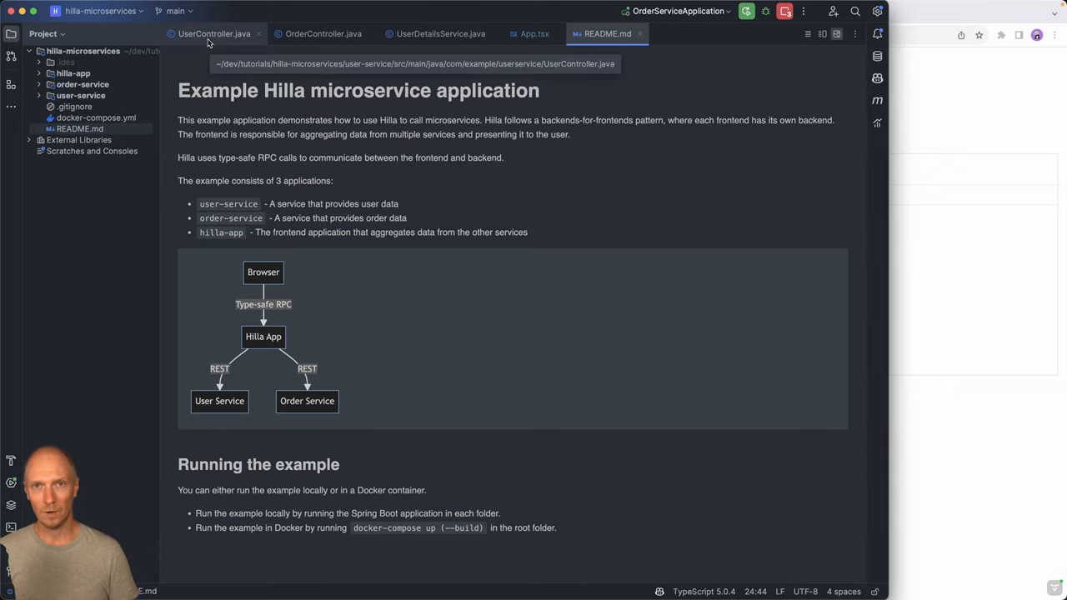
Step: View UserController's /users endpoints, then OrderController's /orders and getOrdersByUserId endpoints
left_click(213, 34)
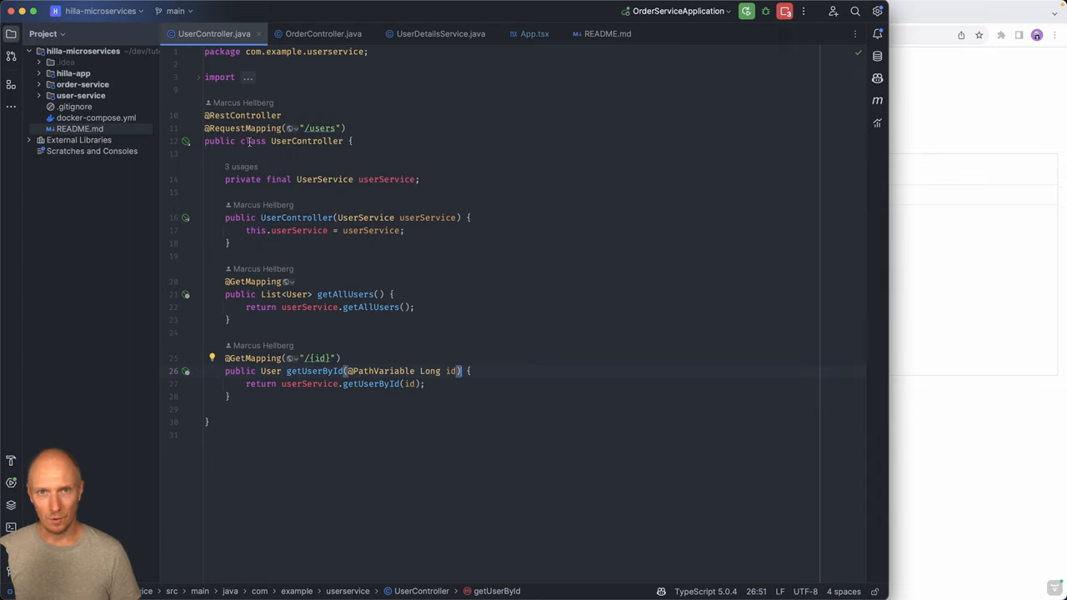
mouse_move(310, 294)
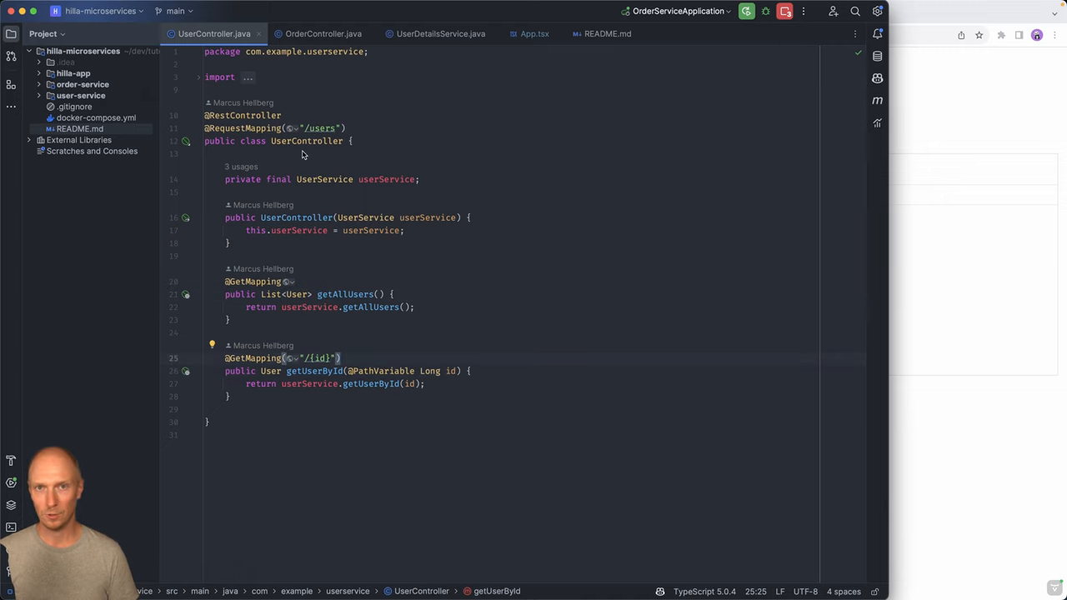
left_click(322, 34)
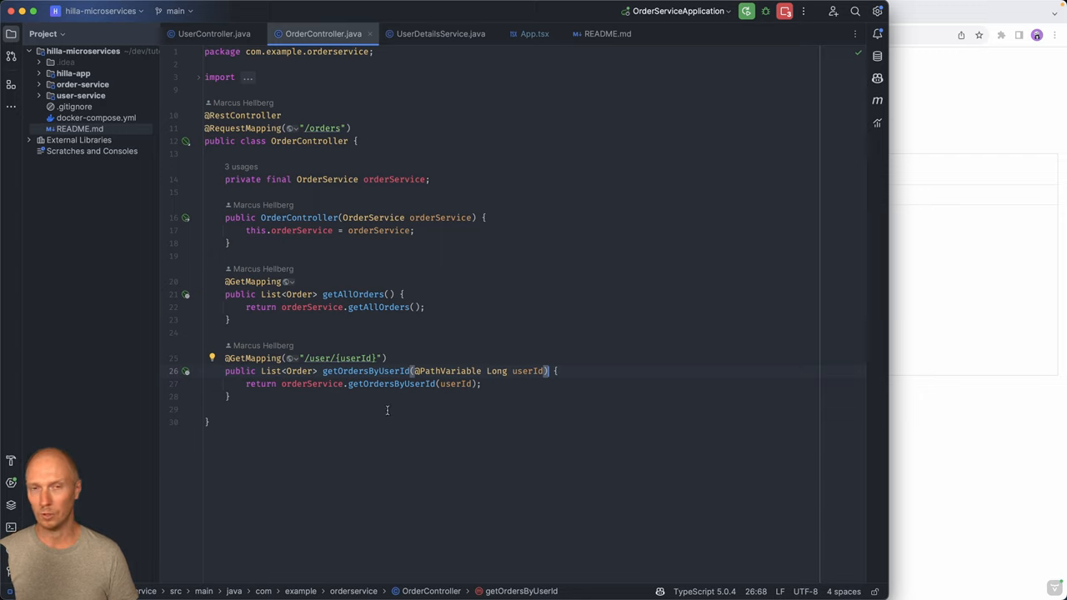
mouse_move(432, 51)
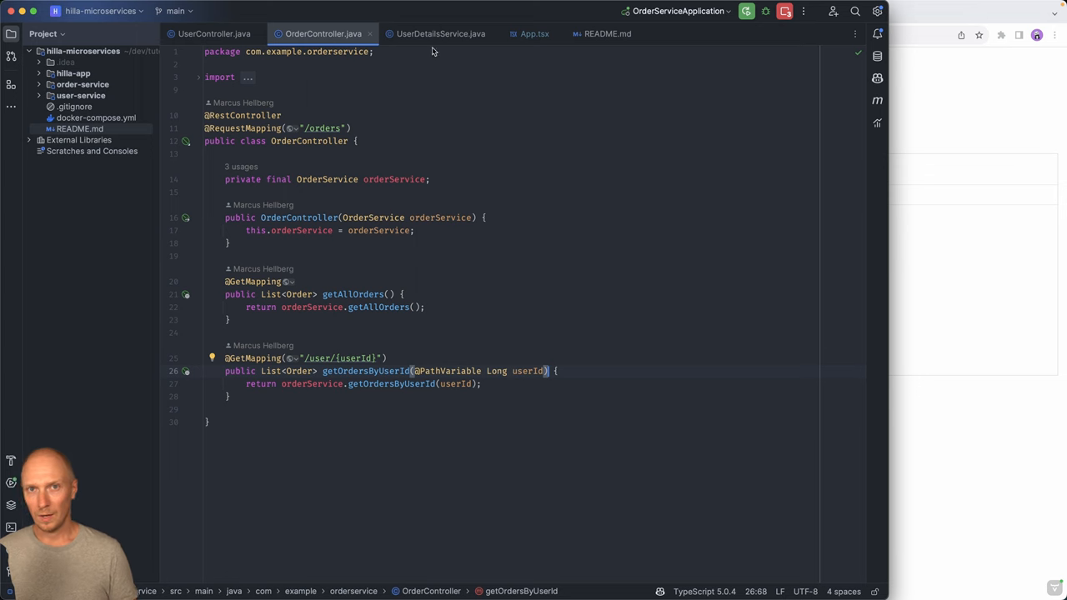
Step: Open UserDetailsService.java showing the User, Order, UserDetail records and service URLs on ports 8081/8082
left_click(440, 33)
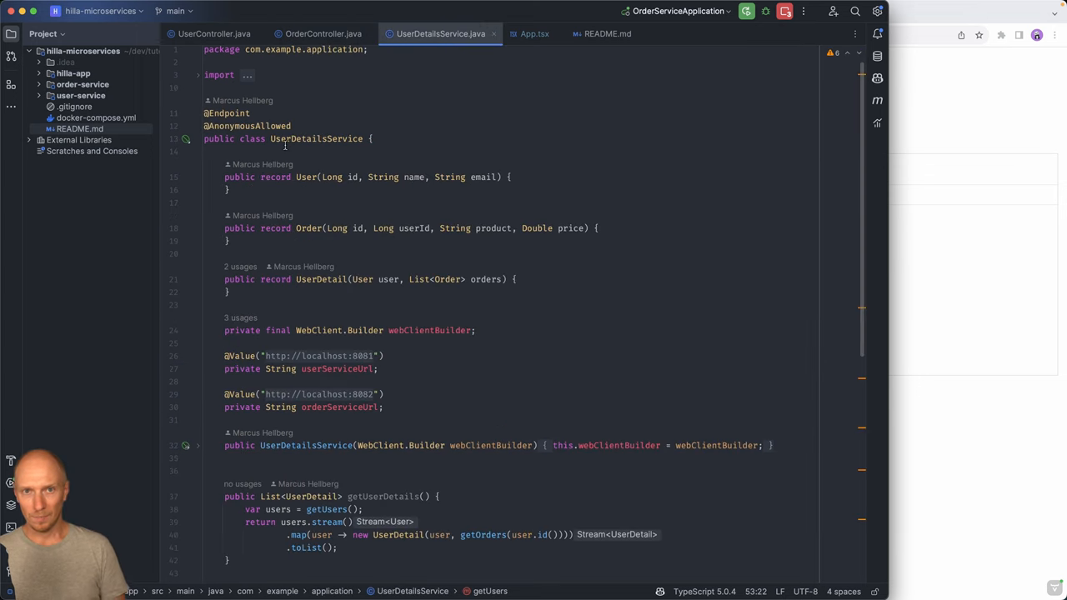
double_click(226, 112)
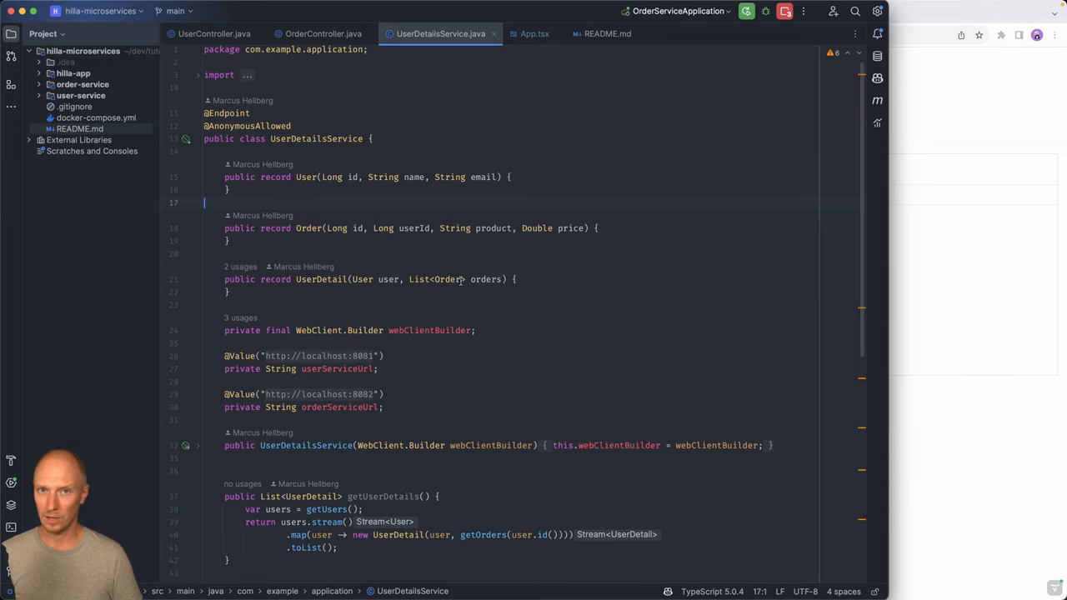
Step: Scroll UserDetailsService to the getUsers and getOrders methods, then switch to App.tsx
scroll("down", 3)
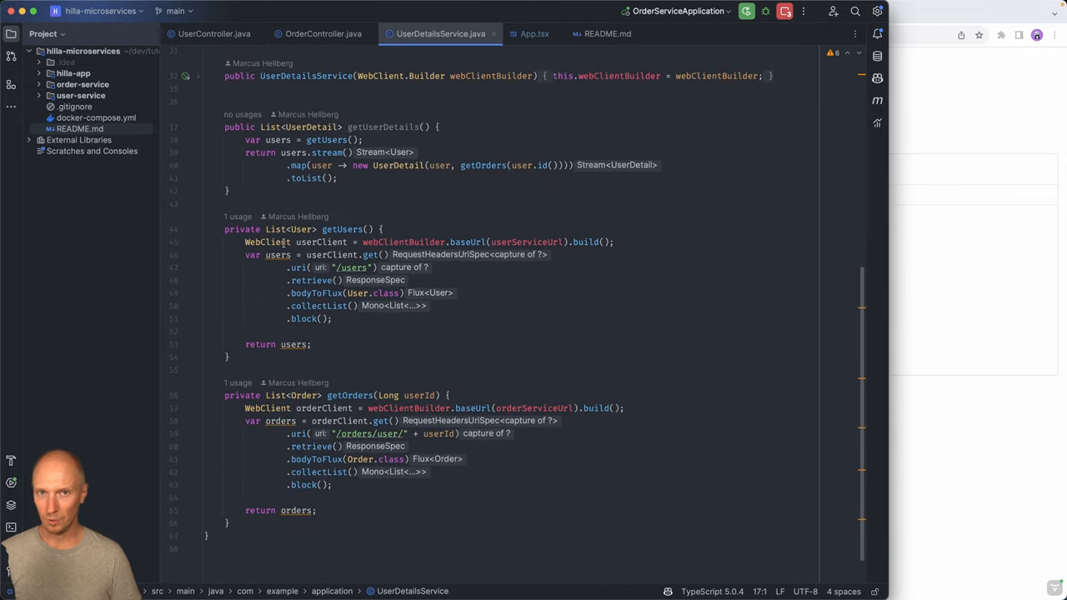
mouse_move(325, 448)
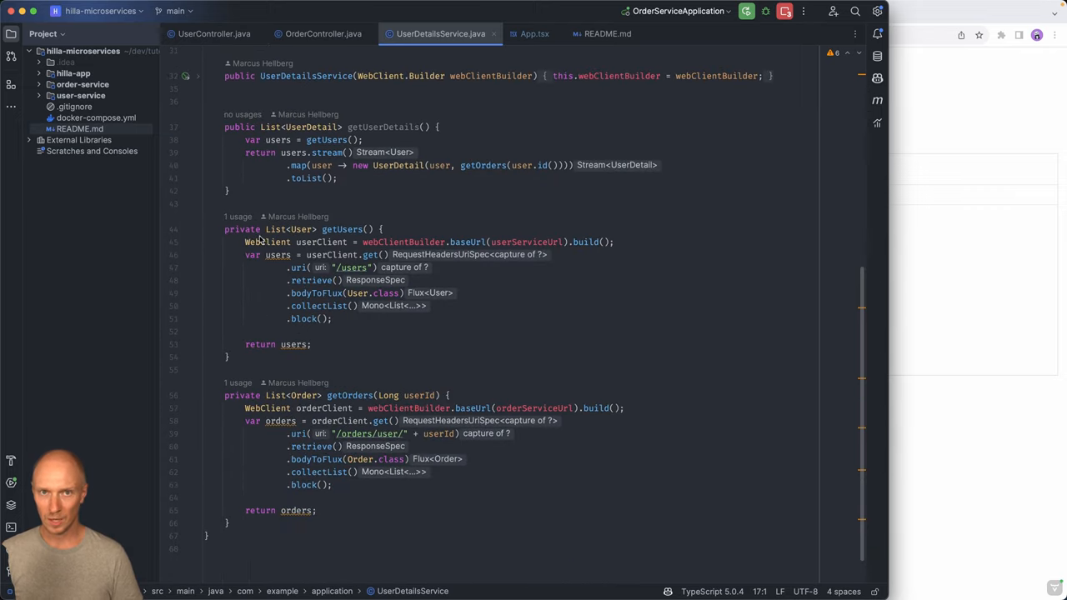
mouse_move(361, 281)
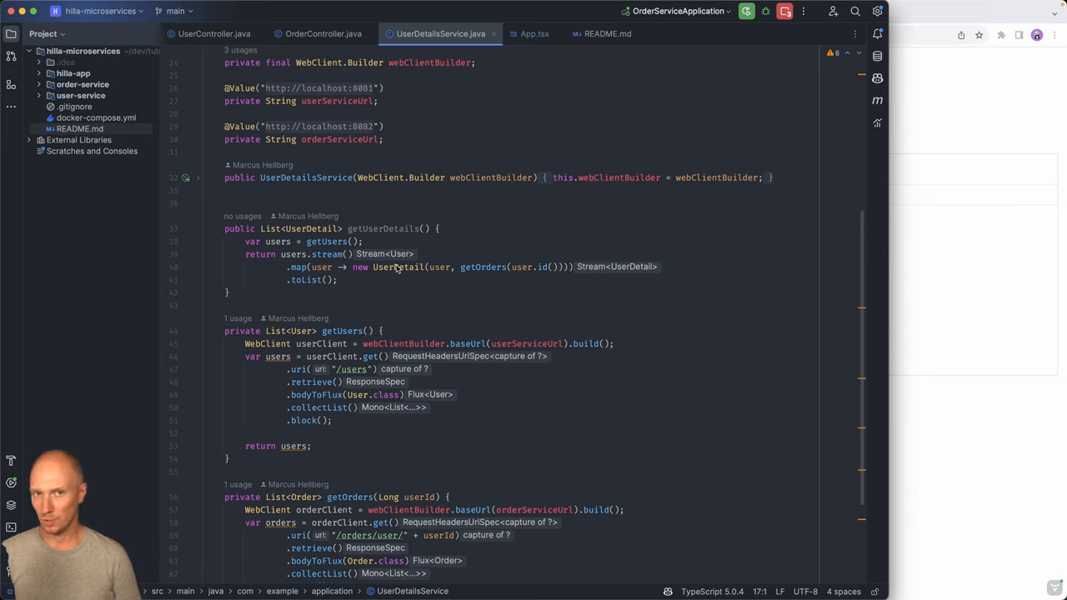
mouse_move(443, 278)
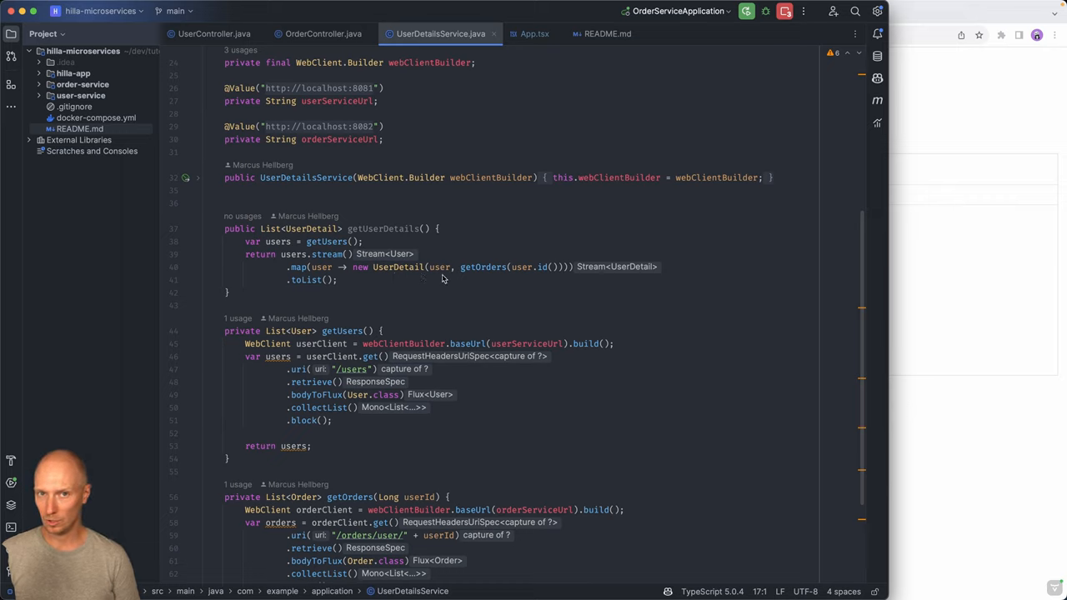
mouse_move(538, 276)
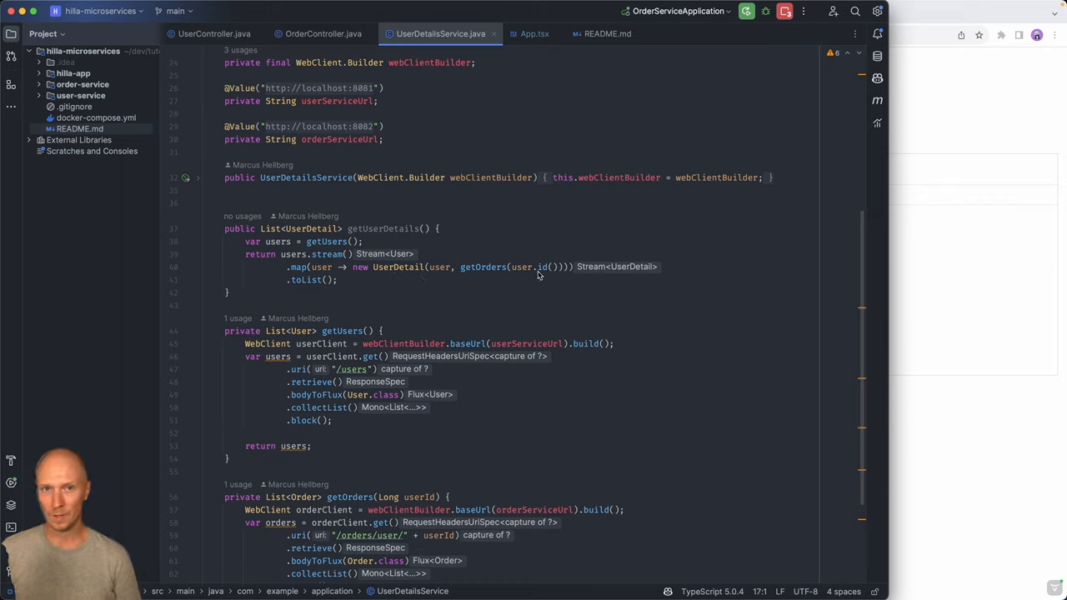
mouse_move(482, 267)
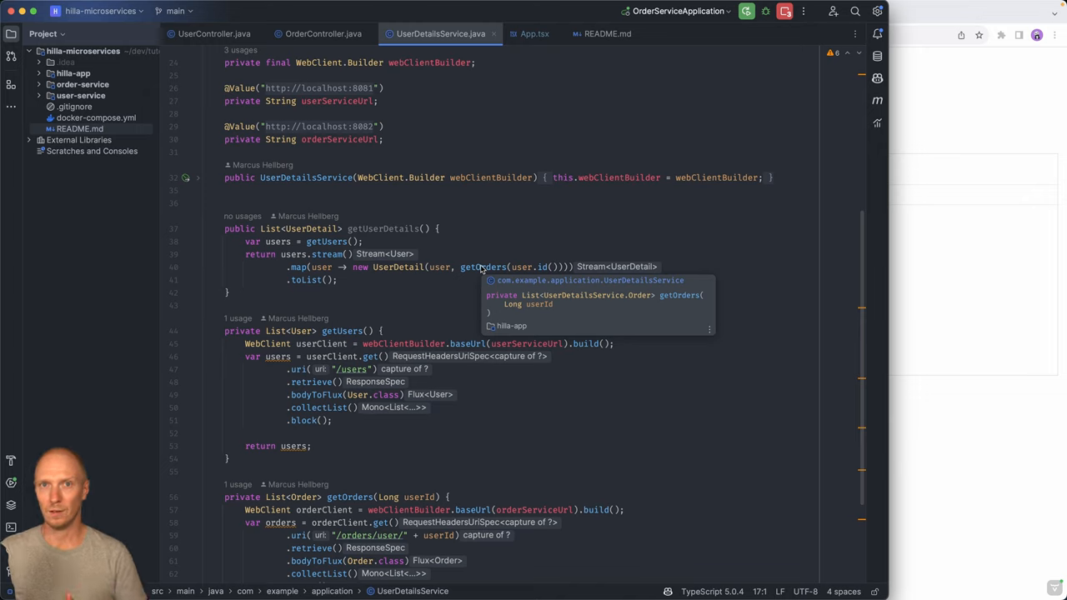
mouse_move(407, 272)
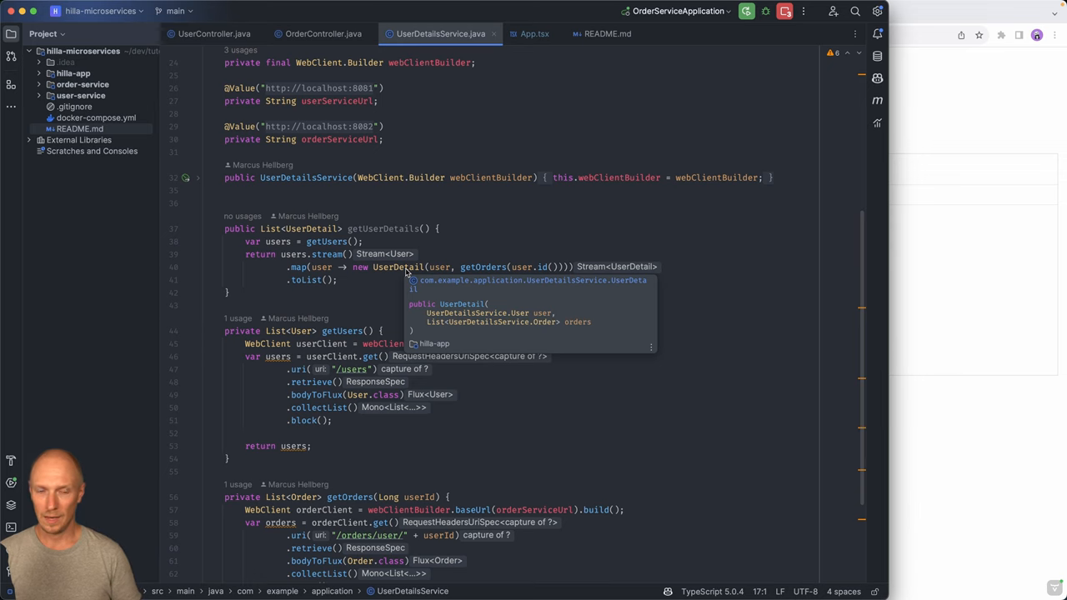
mouse_move(351, 207)
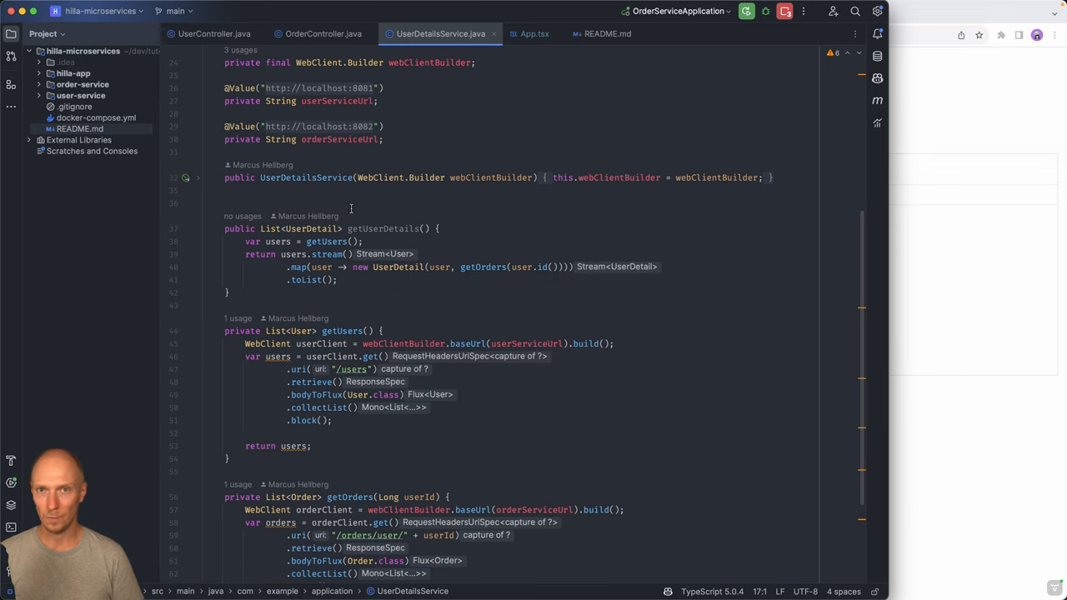
left_click(534, 34)
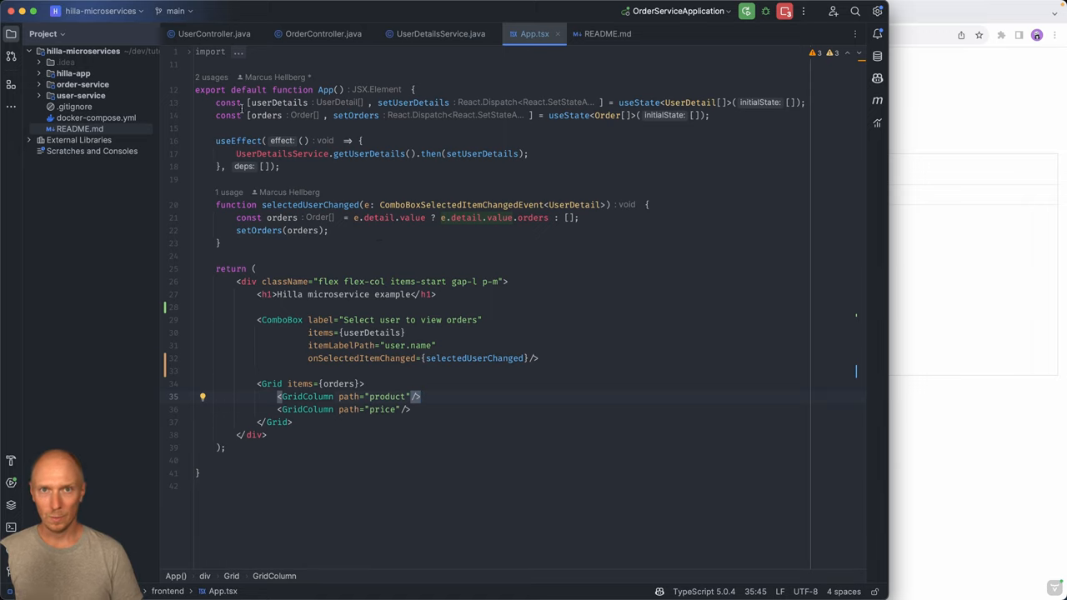
Step: Review App.tsx, then in Chrome select John Doe and then Jane Smith to compare orders
double_click(278, 102)
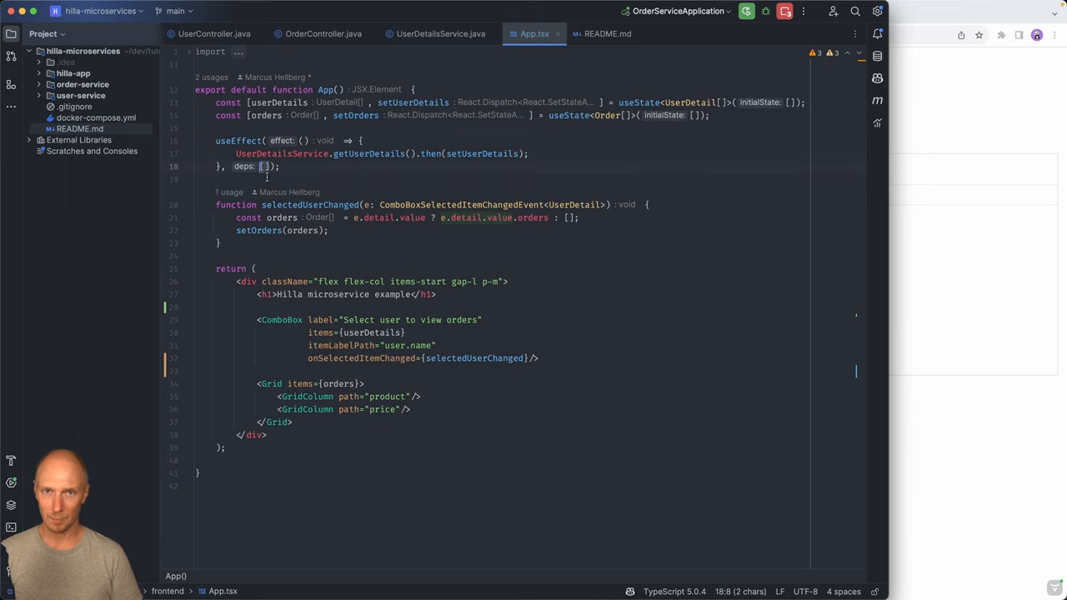
mouse_move(306, 180)
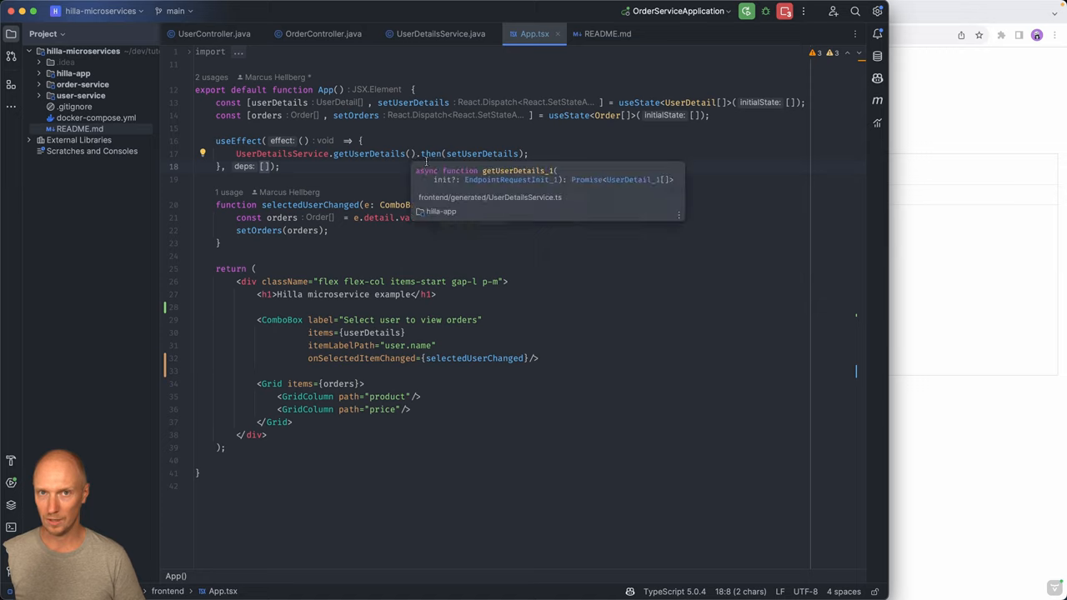
mouse_move(515, 163)
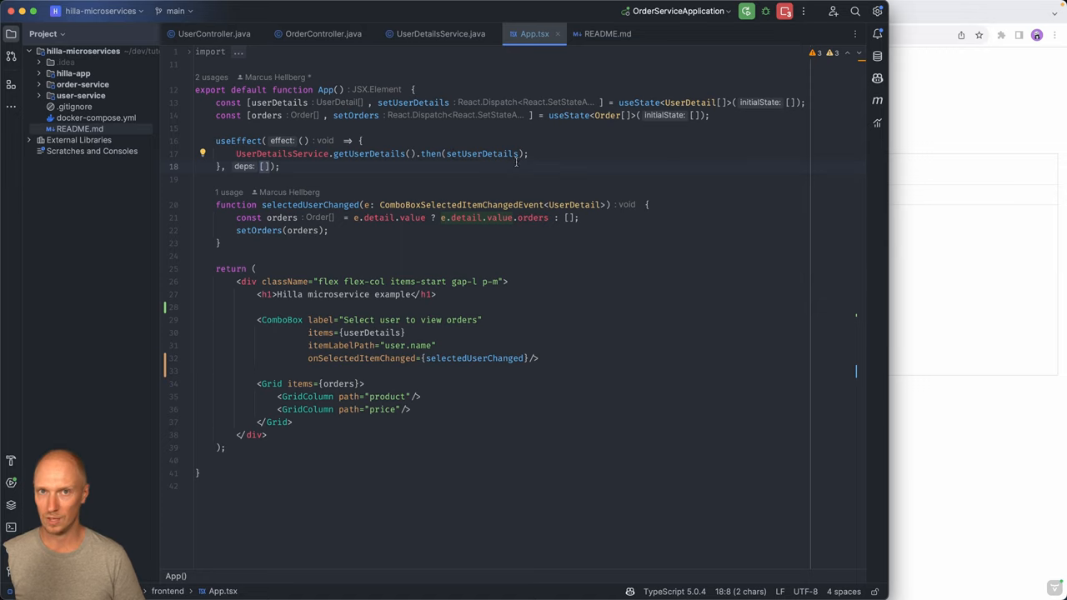
mouse_move(507, 263)
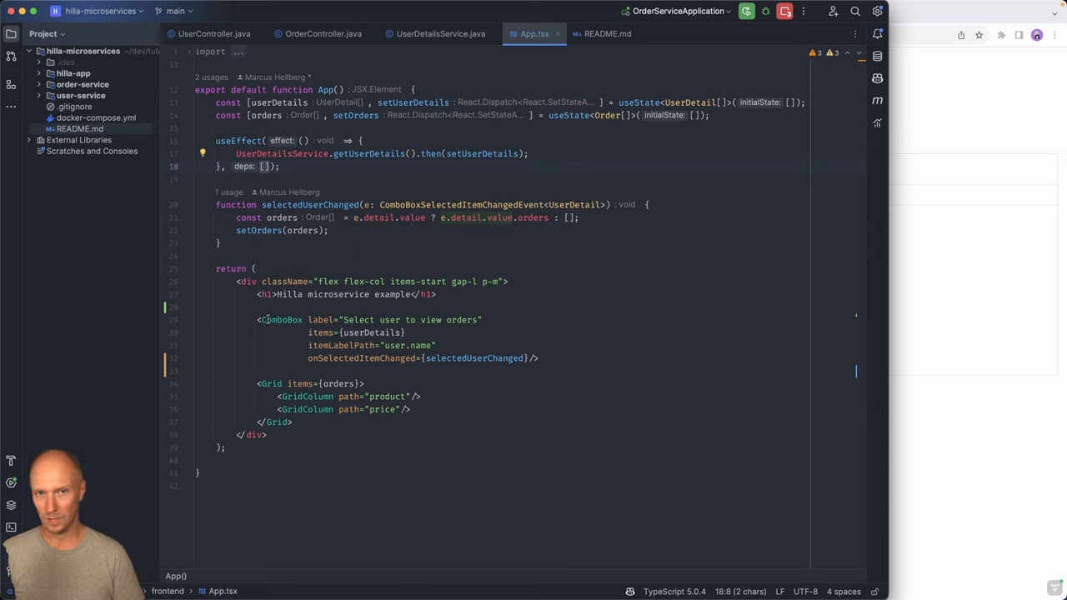
mouse_move(461, 324)
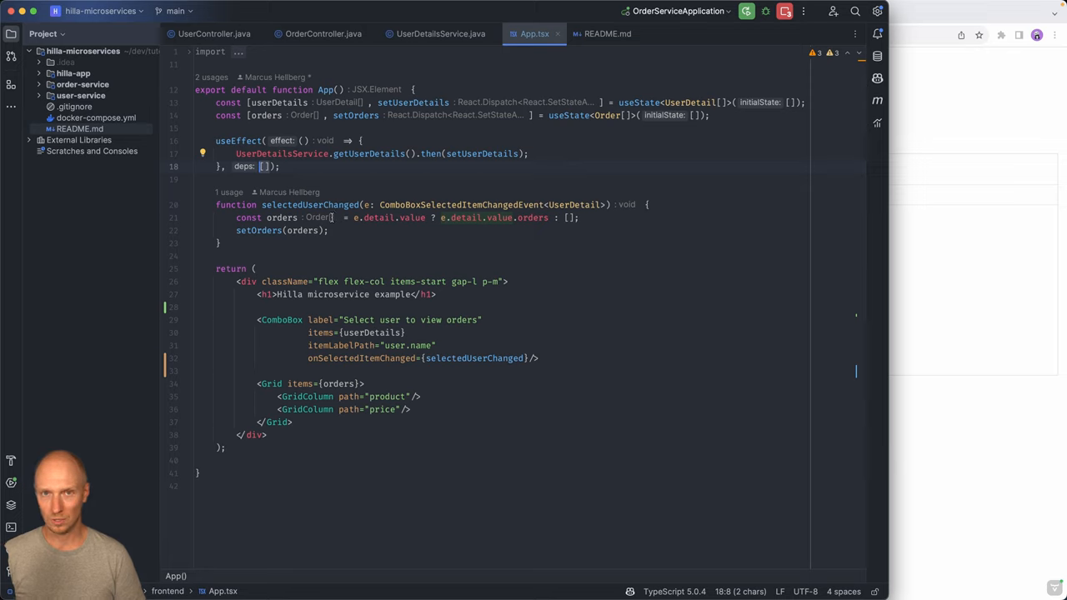
mouse_move(379, 215)
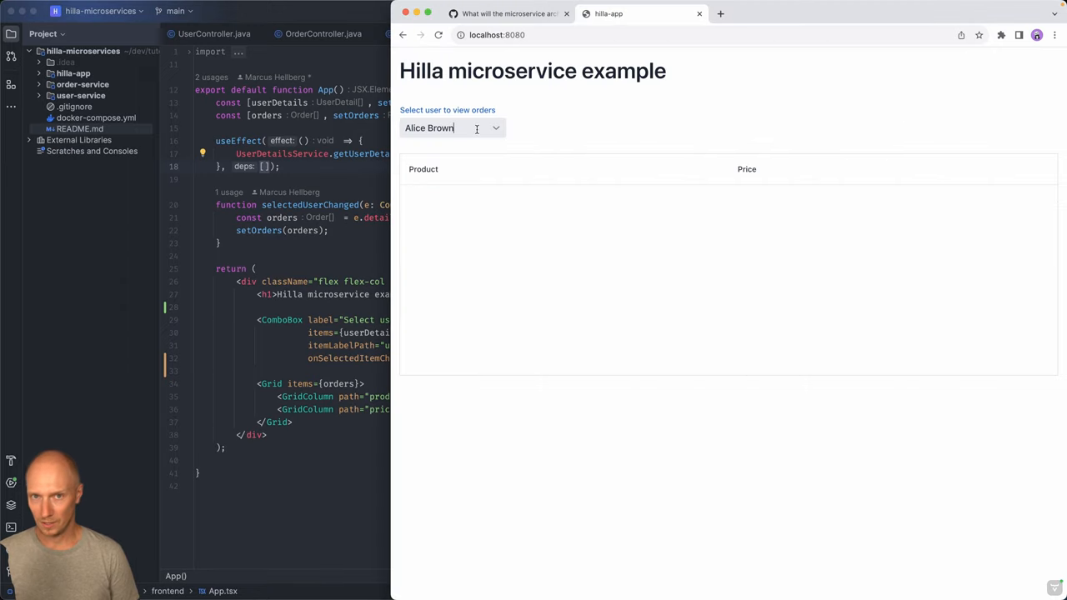
left_click(452, 127)
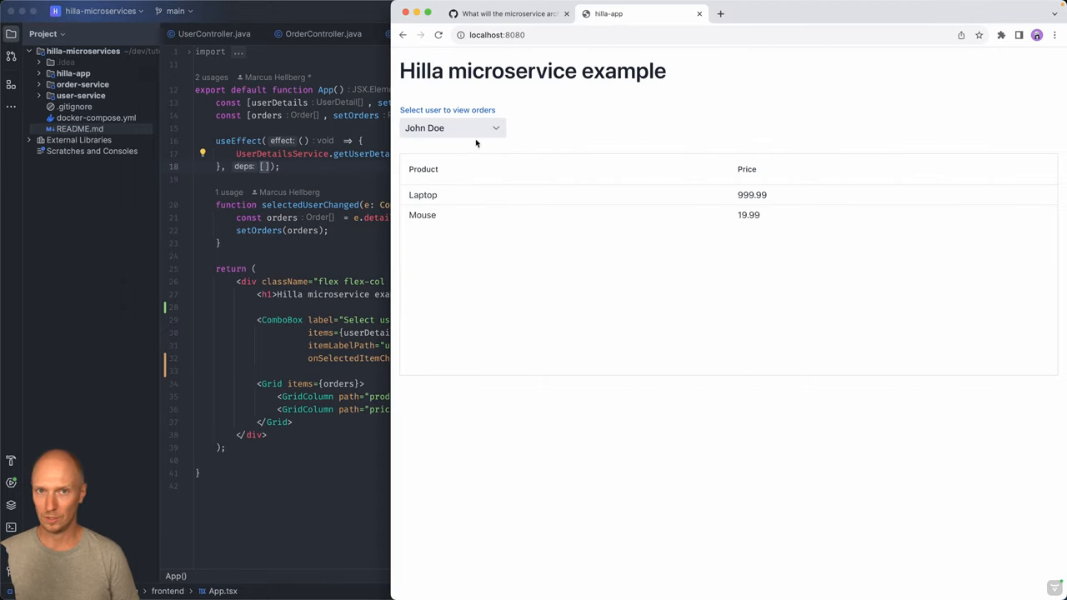
left_click(452, 128)
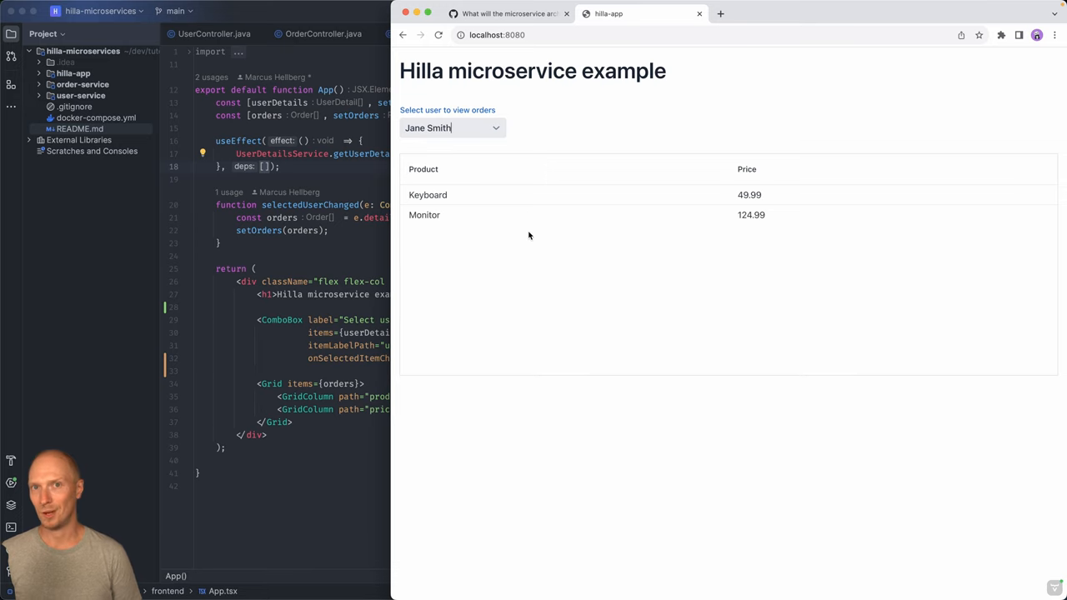